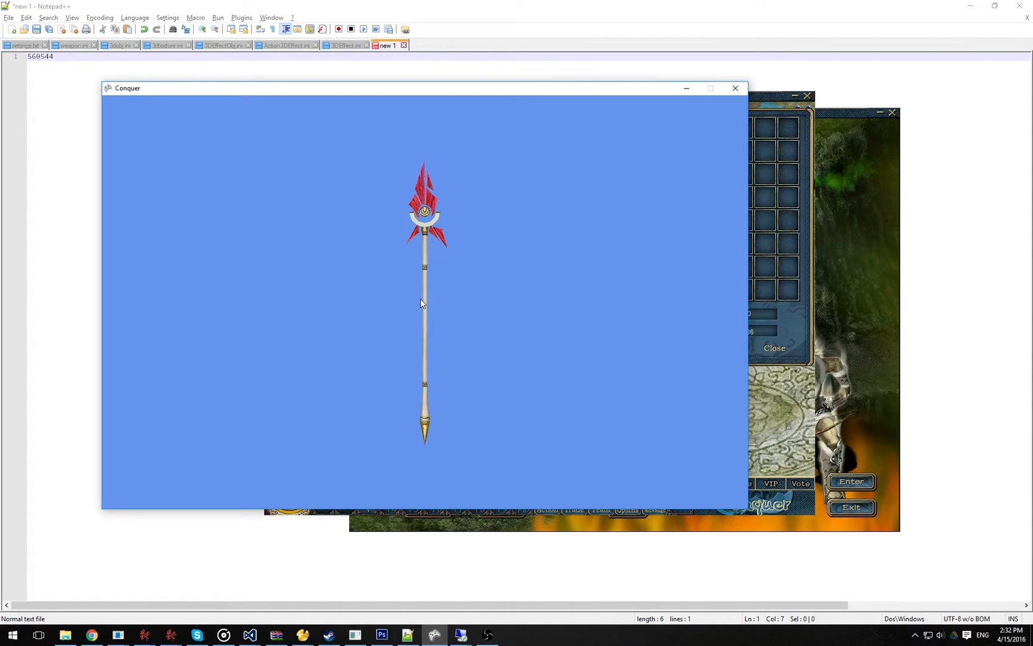
mouse_move(423, 308)
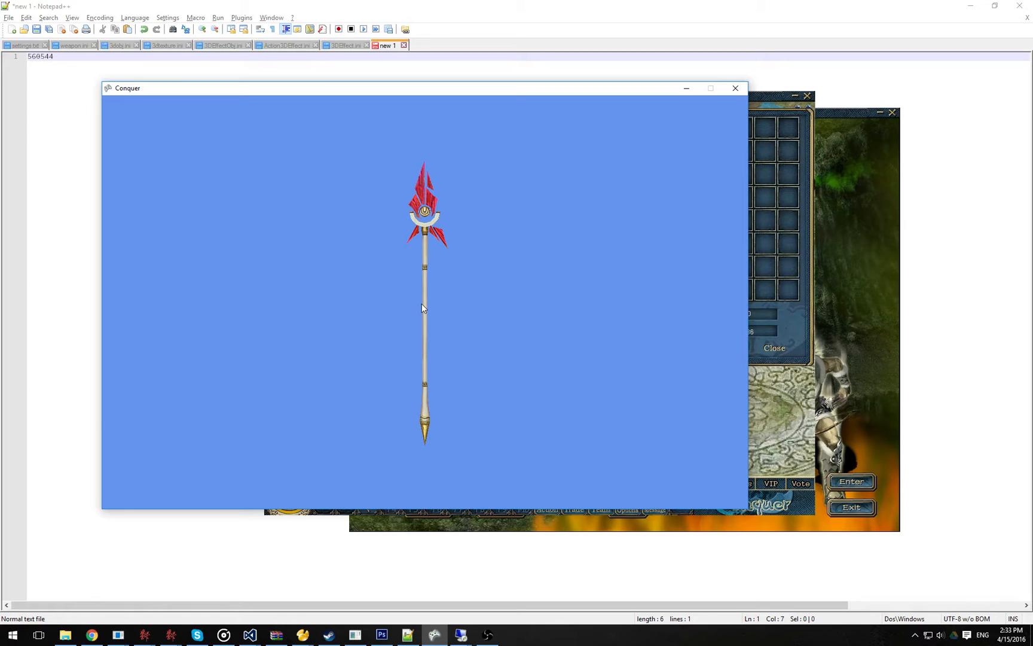
mouse_move(659, 305)
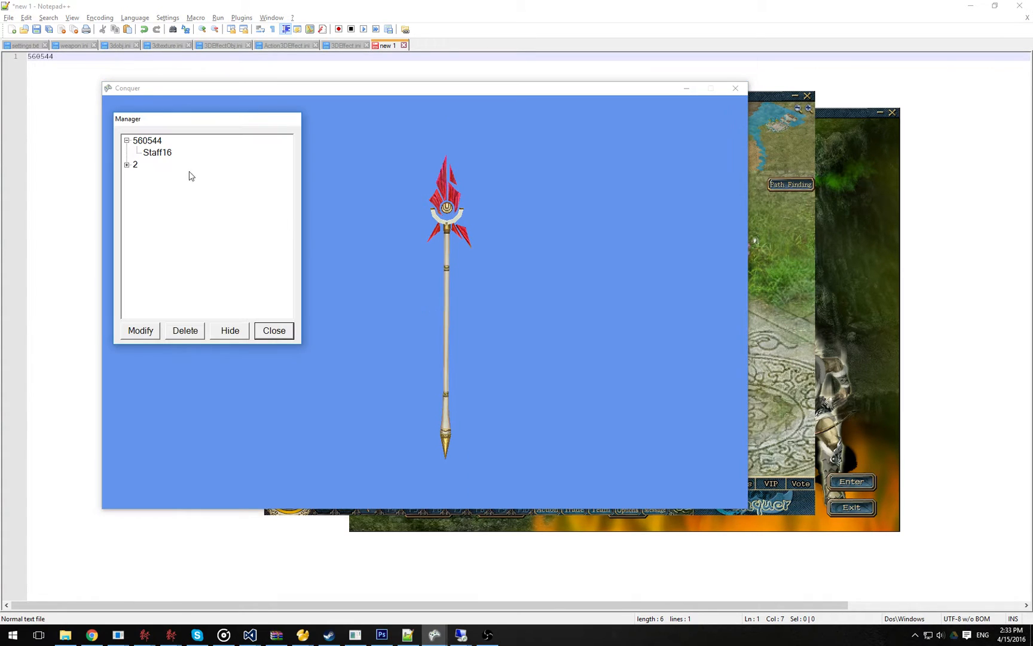
- Scale the Staff16 part of model 560544 to 1.3, then begin exporting it
left_click(134, 163)
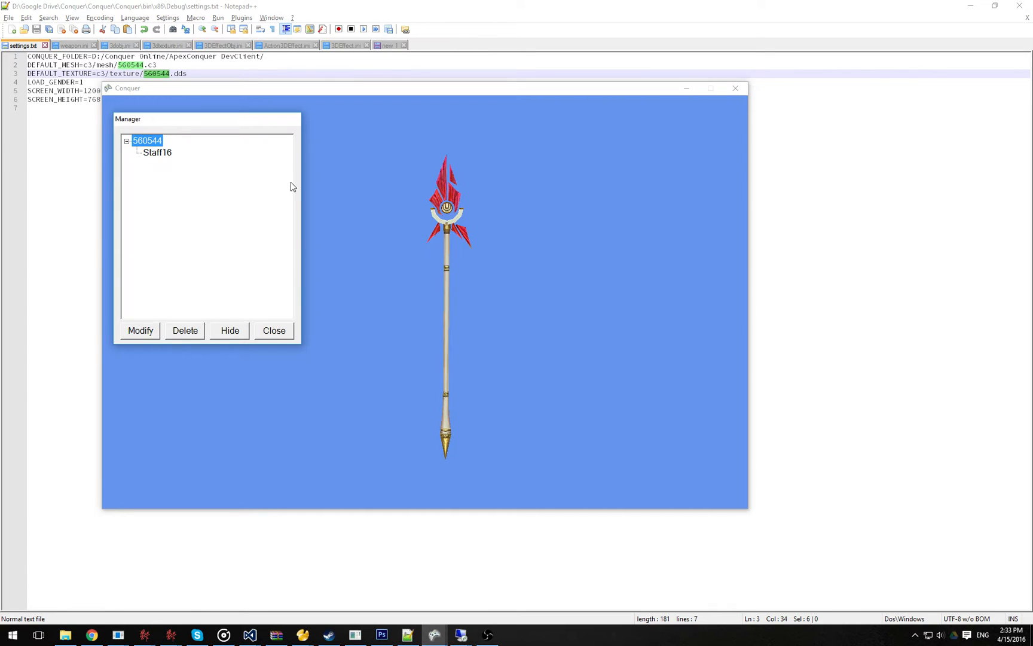
left_click(157, 153)
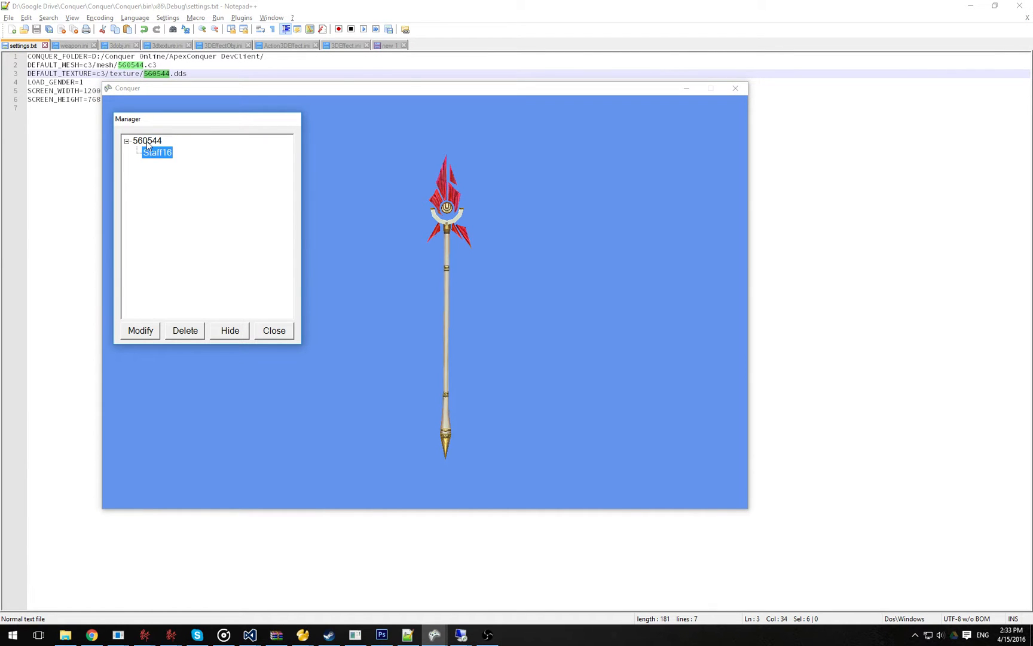
left_click(147, 140)
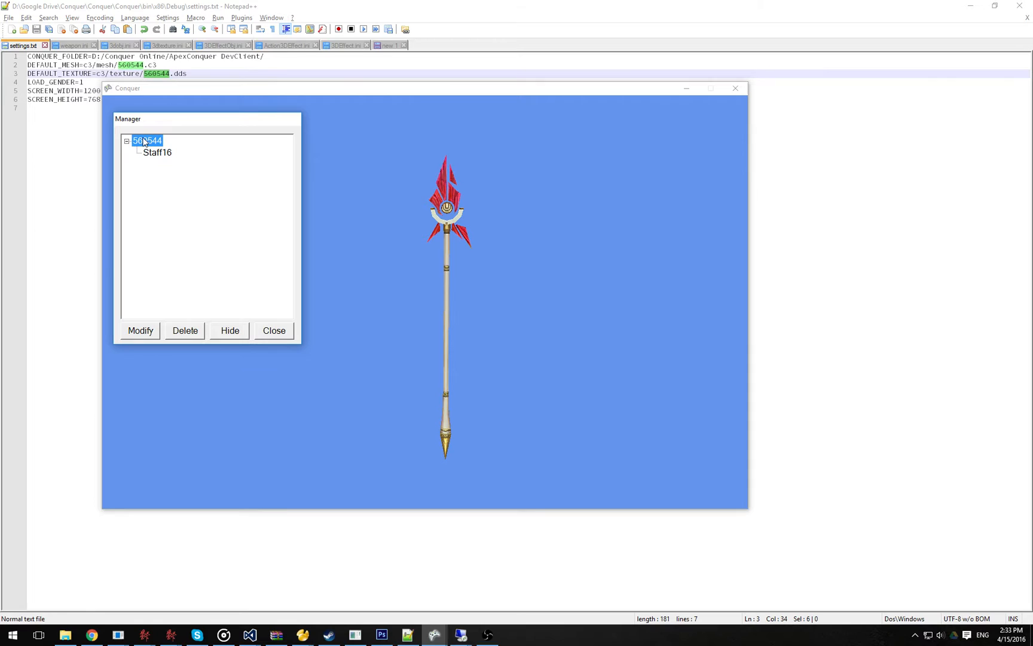
left_click(157, 152)
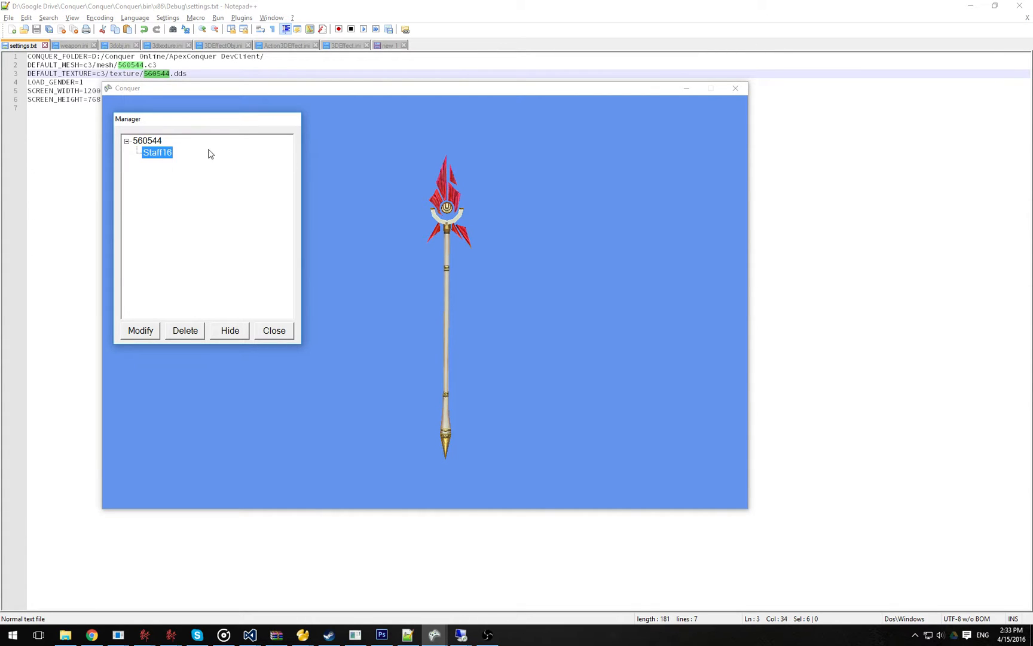
left_click(148, 140)
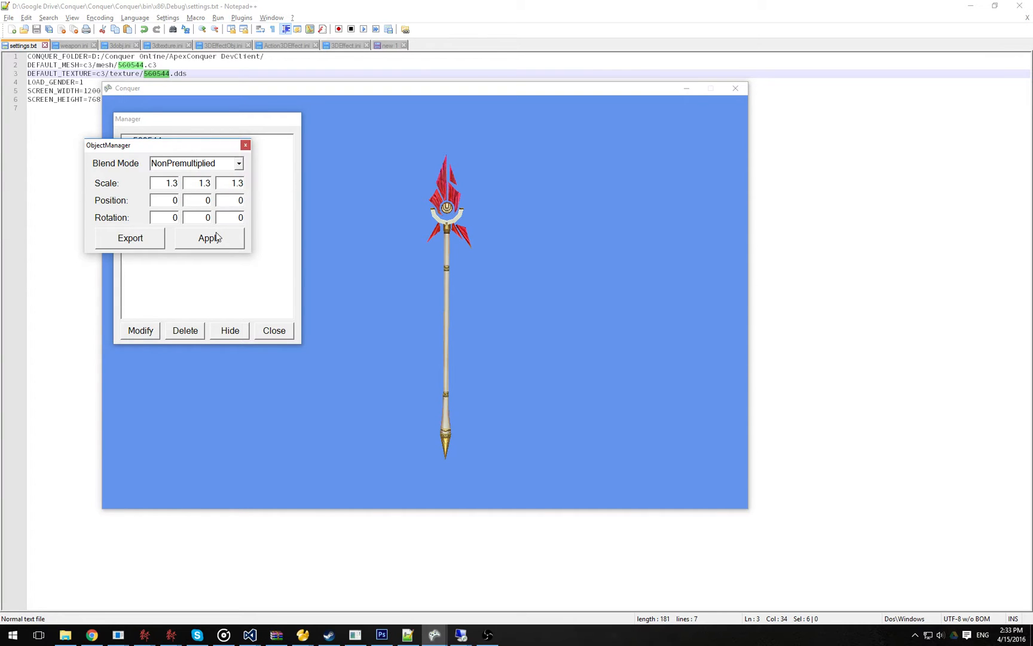
left_click(209, 238)
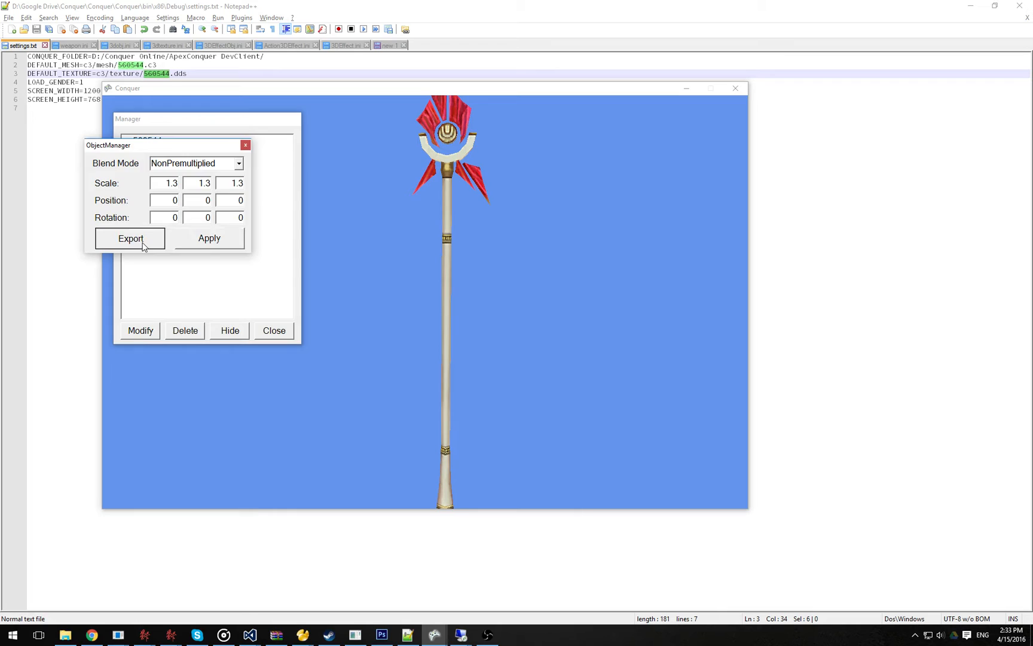
left_click(129, 238)
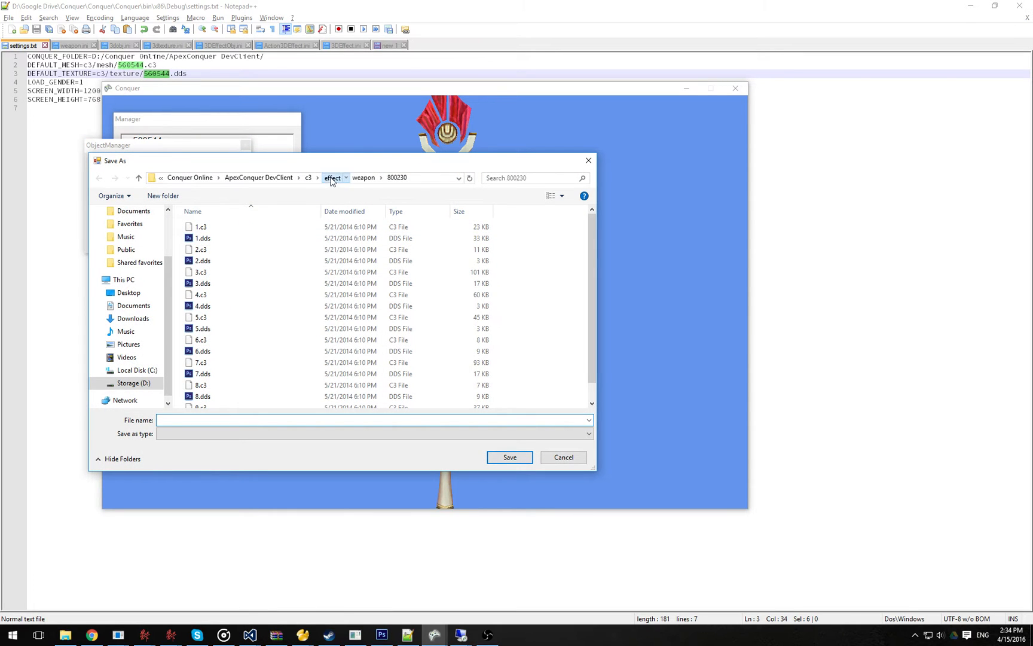
- Save the model over 560544.C3 in the c3\mesh folder, confirming the replacement
left_click(307, 179)
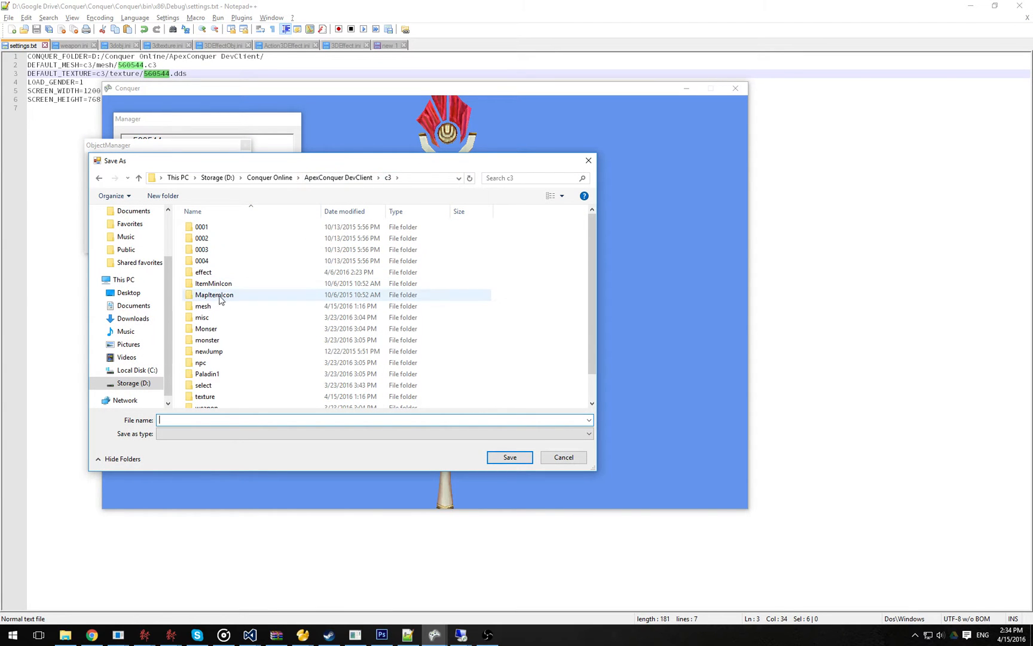
double_click(203, 306)
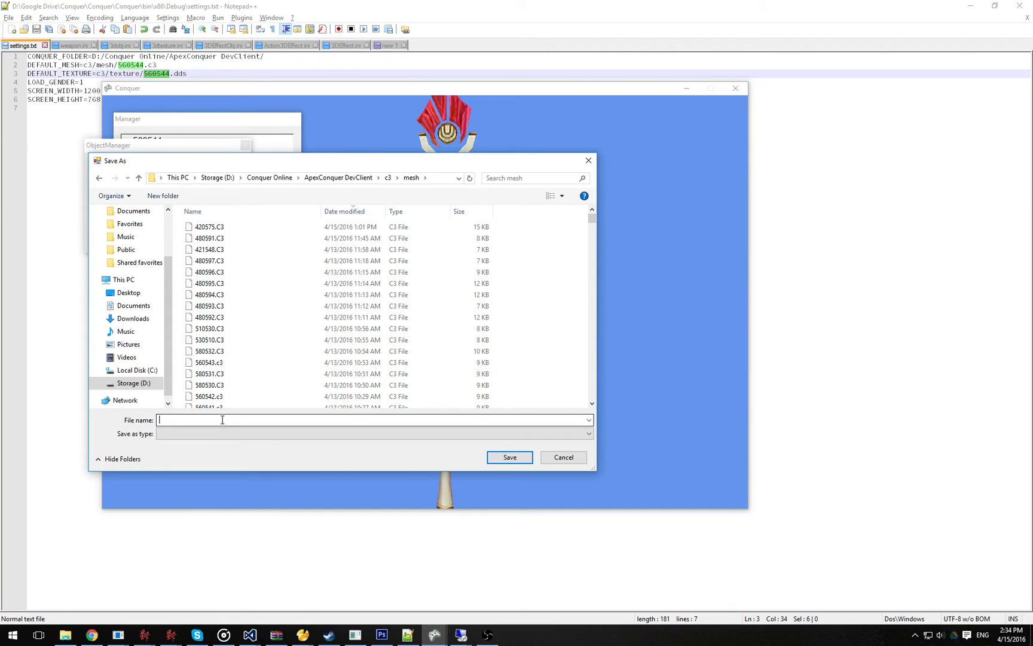
type("560")
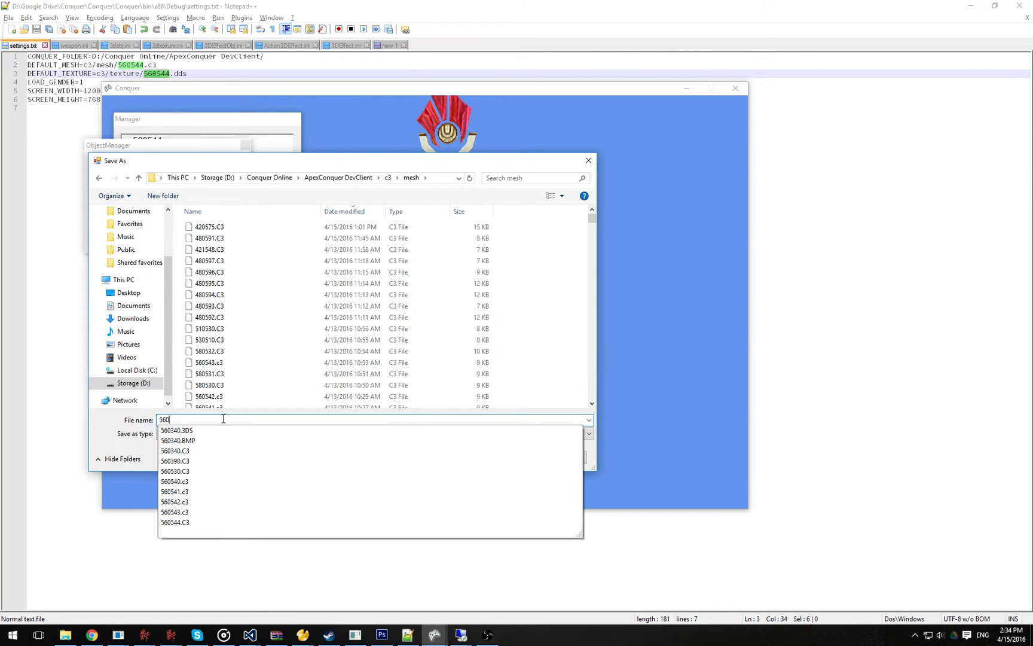
left_click(175, 522)
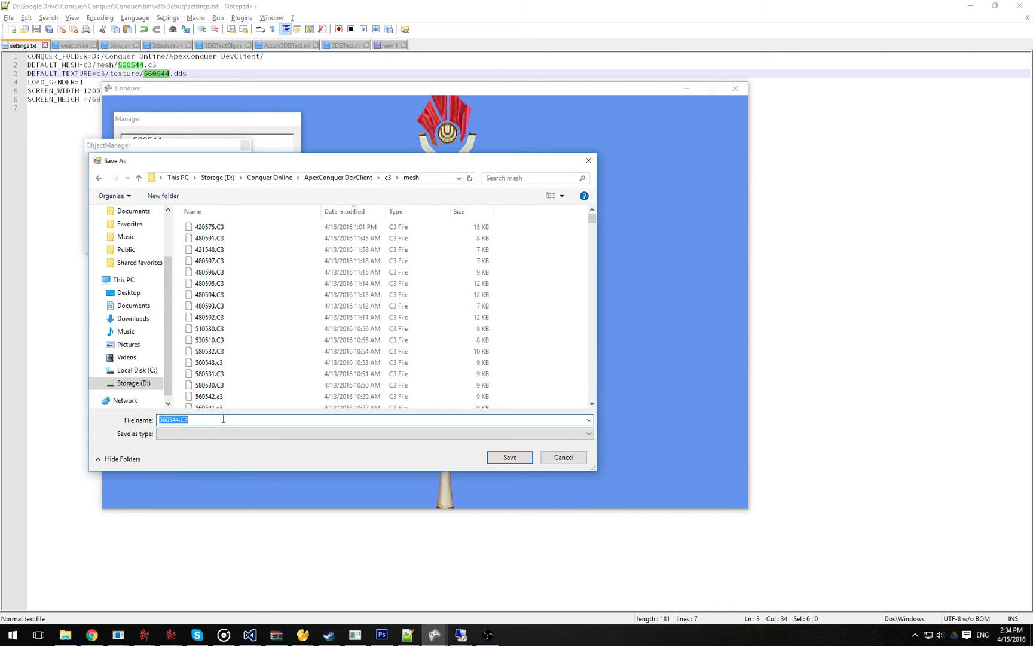
left_click(509, 458)
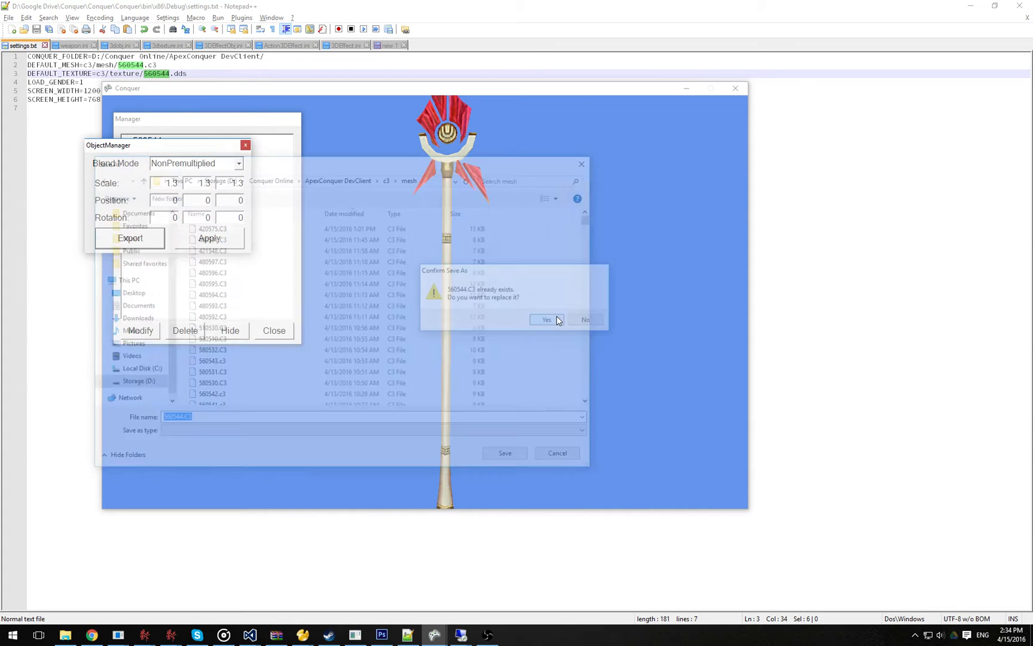
left_click(545, 319)
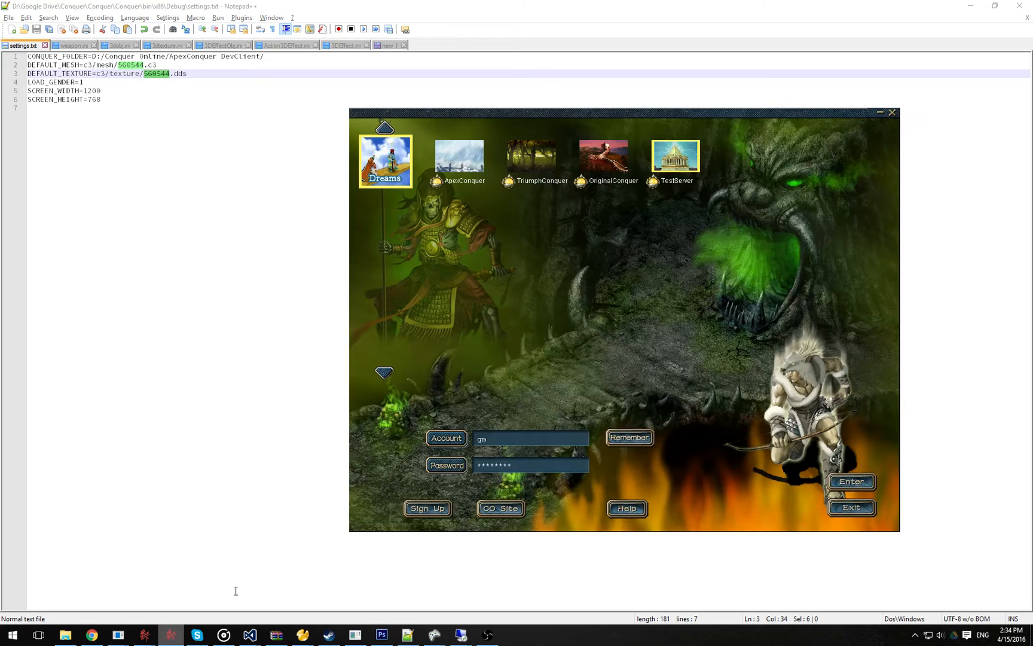
- Log in to the Conquer Online client to check the spear
left_click(851, 480)
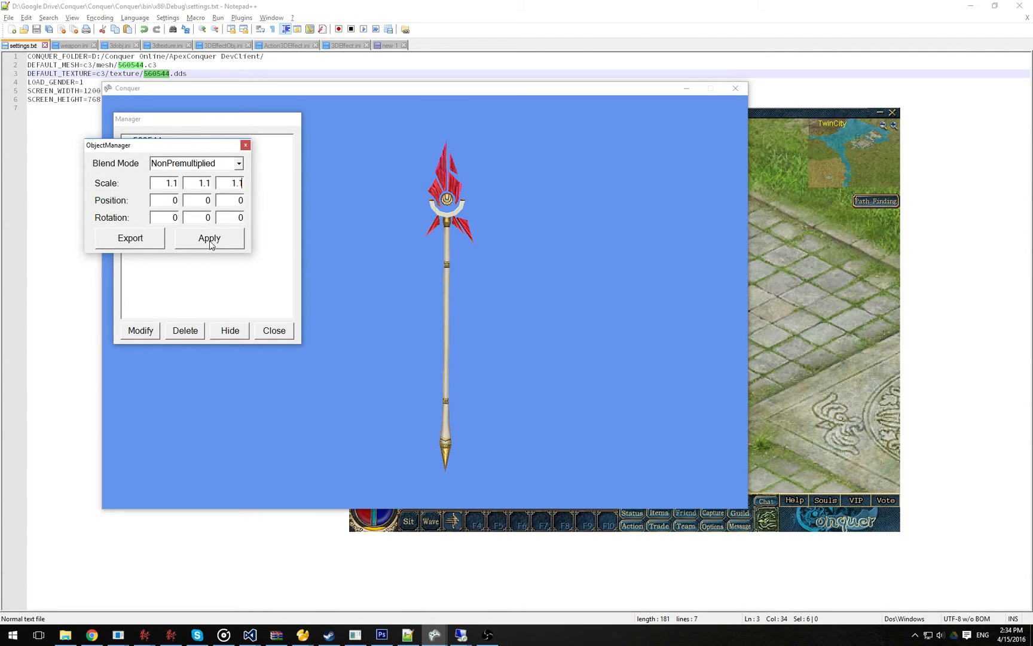
- Apply scale 1.1 to the spear in ObjectManager
left_click(129, 238)
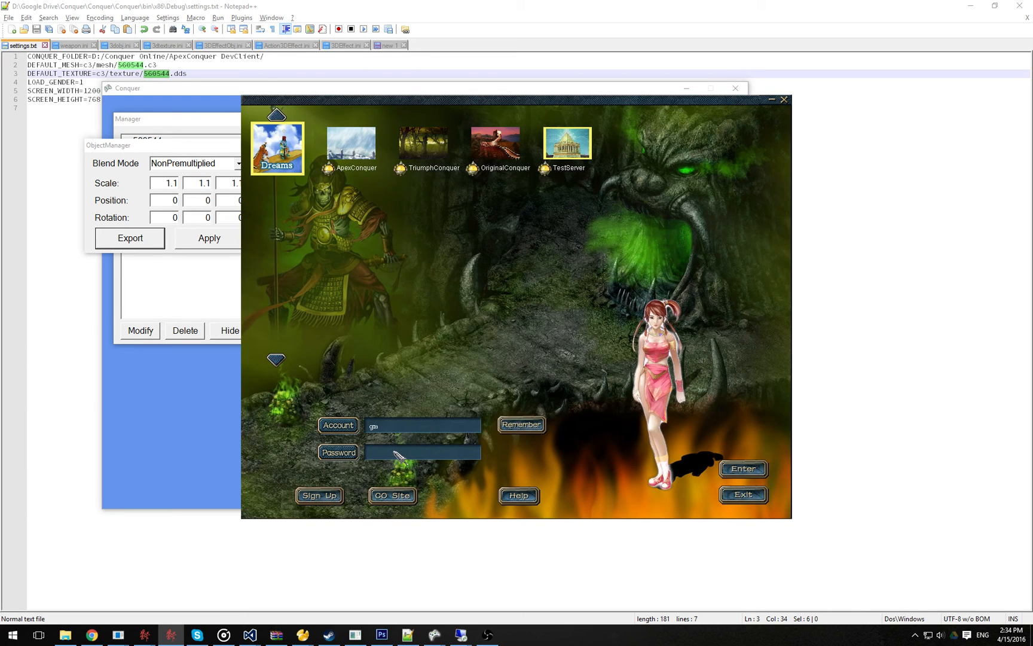
- Log back in with the password to view the character holding the spear
left_click(742, 469)
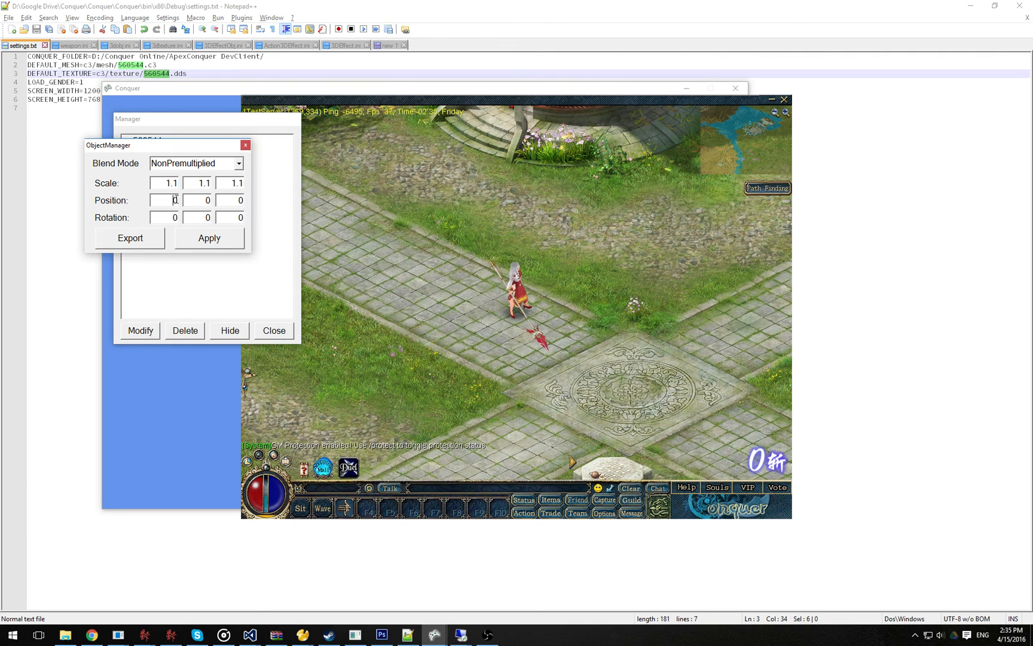
left_click(230, 200)
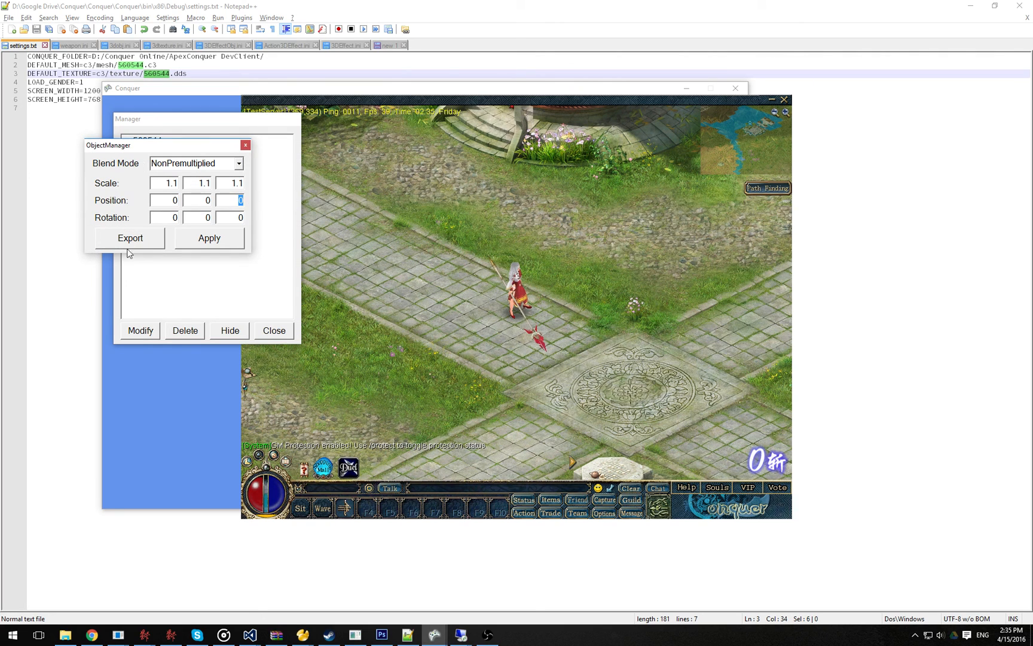